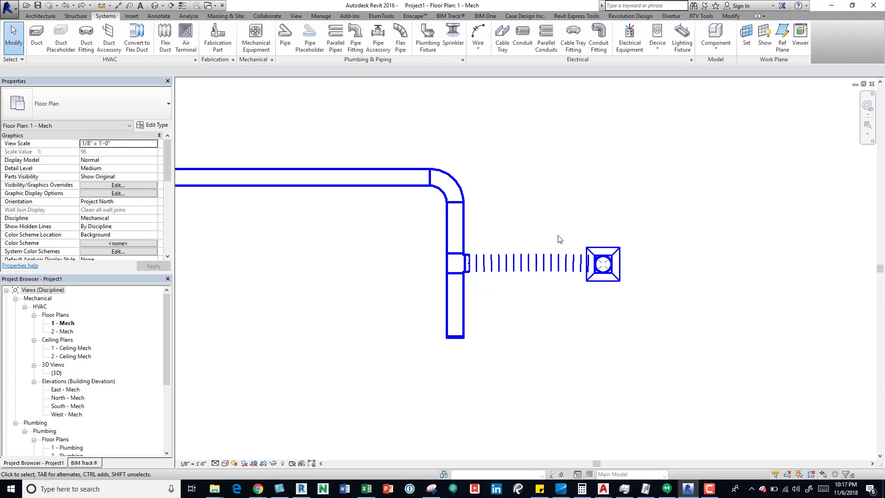
{"action": "mouse_move", "coordinate": [176, 66]}
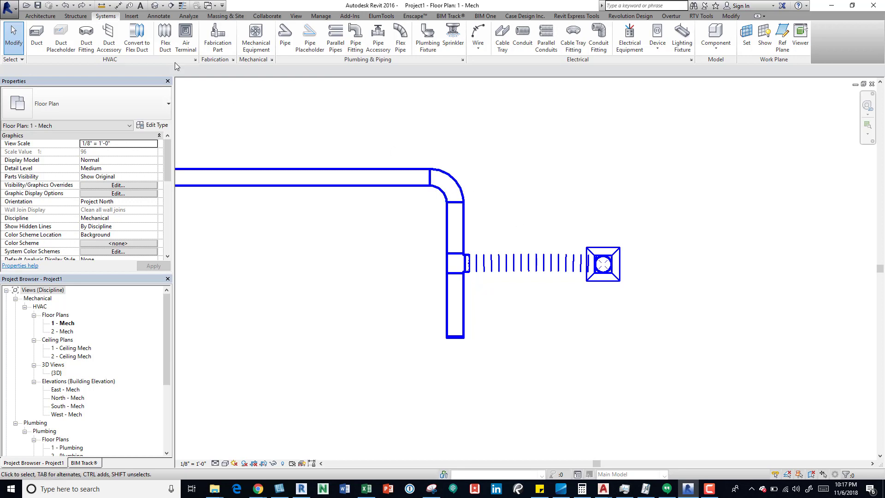
{"action": "mouse_move", "coordinate": [321, 15]}
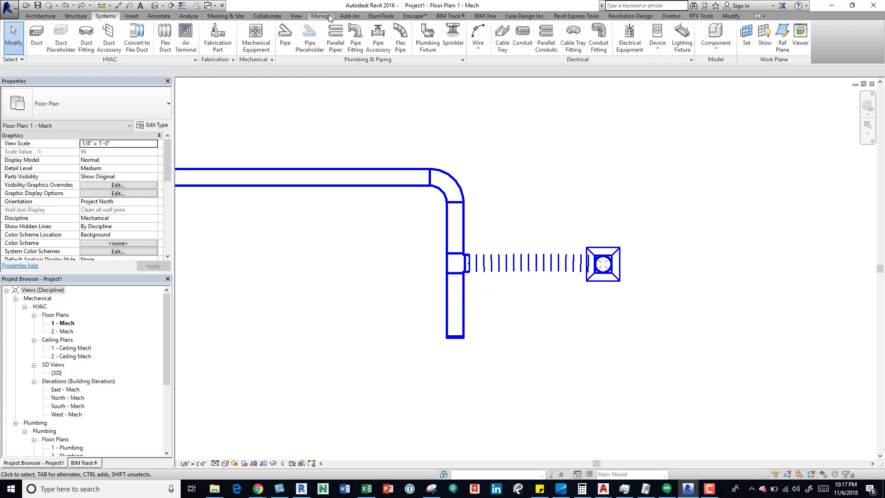
Review the Manage-tab warning that the flex duct exceeds the 6' 0" maximum, then dismiss it
{"action": "left_click", "coordinate": [321, 16]}
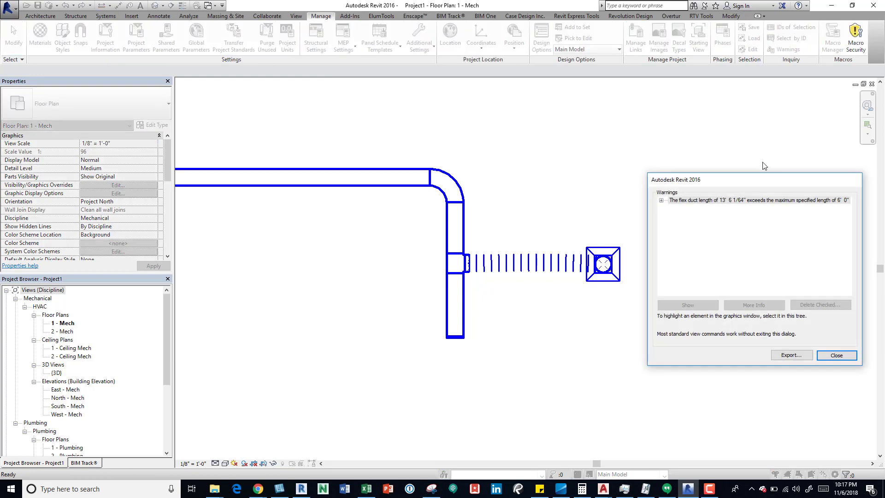
{"action": "mouse_move", "coordinate": [716, 215]}
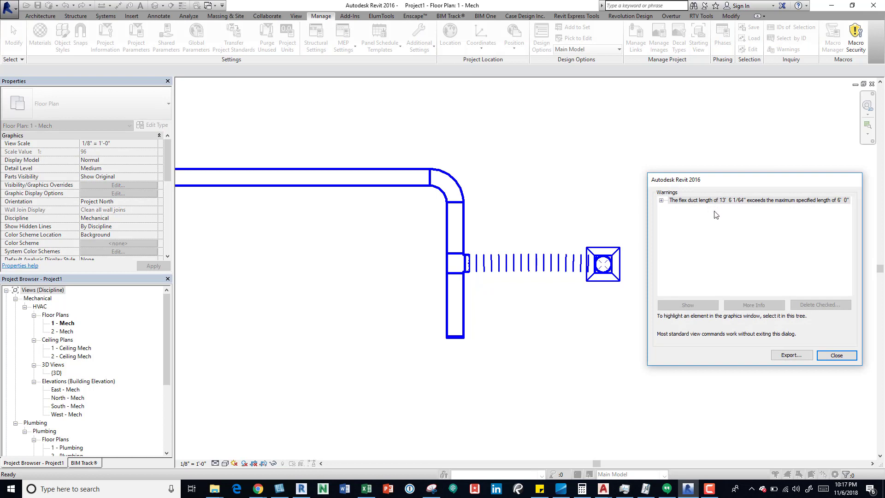
{"action": "mouse_move", "coordinate": [703, 212]}
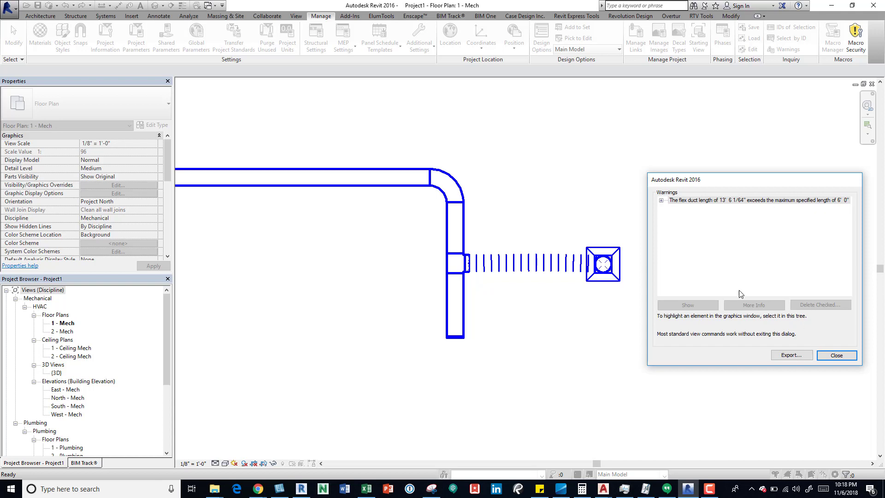
{"action": "left_click", "coordinate": [662, 200]}
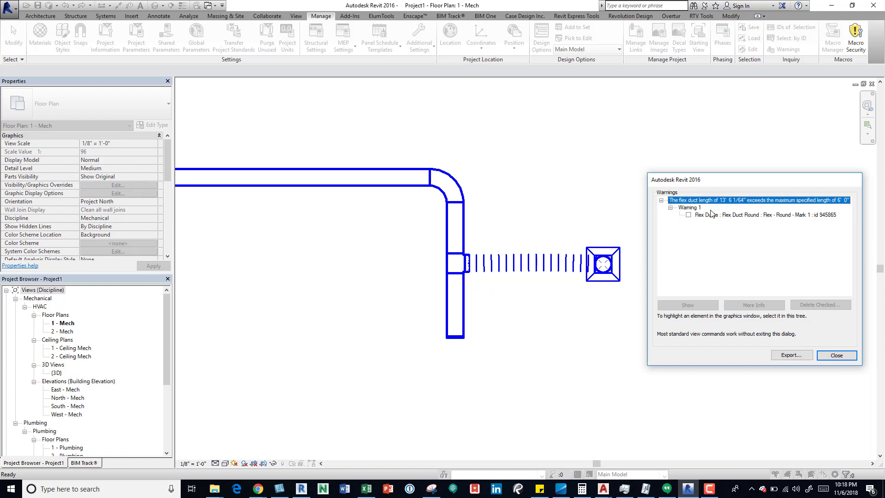
{"action": "left_click", "coordinate": [765, 215]}
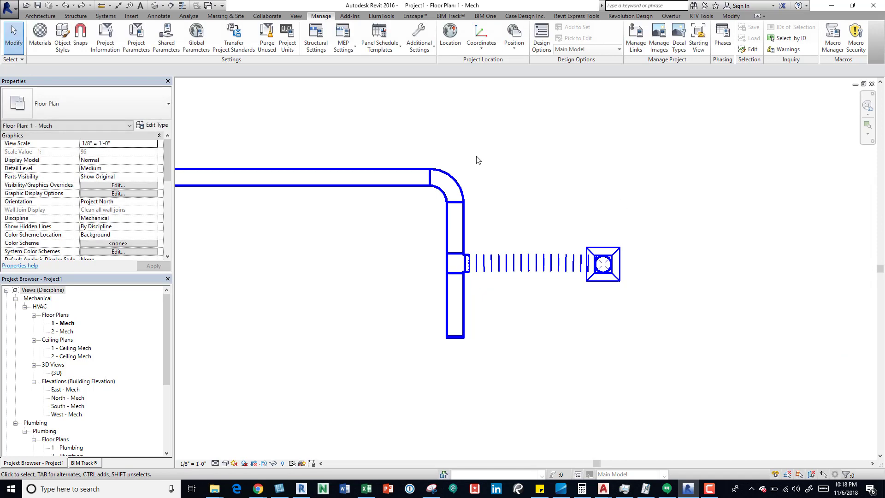
{"action": "mouse_move", "coordinate": [546, 168]}
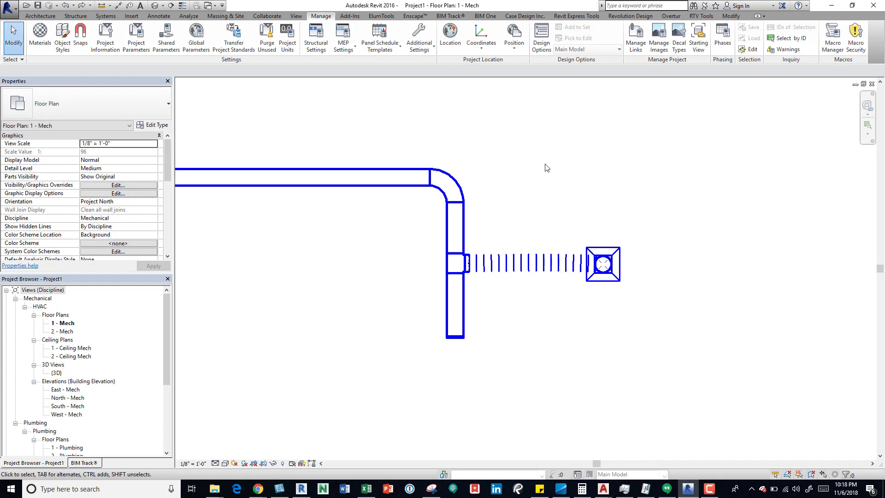
{"action": "mouse_move", "coordinate": [602, 263]}
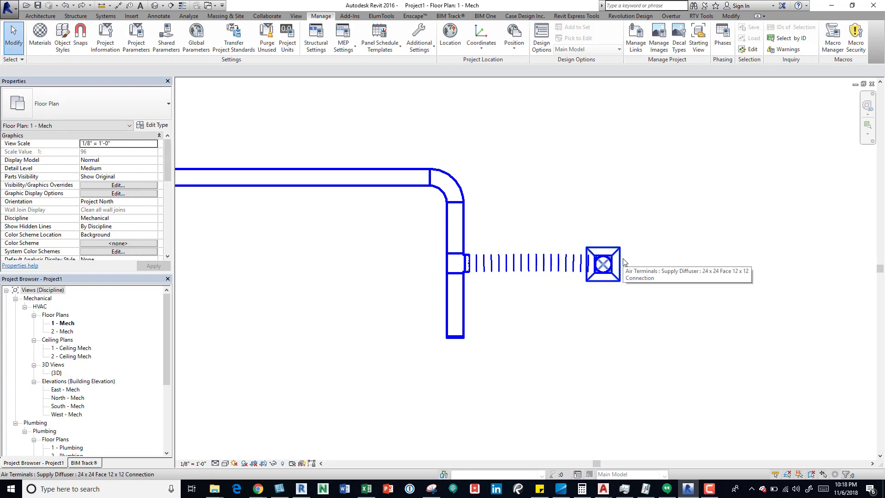
{"action": "mouse_move", "coordinate": [656, 247]}
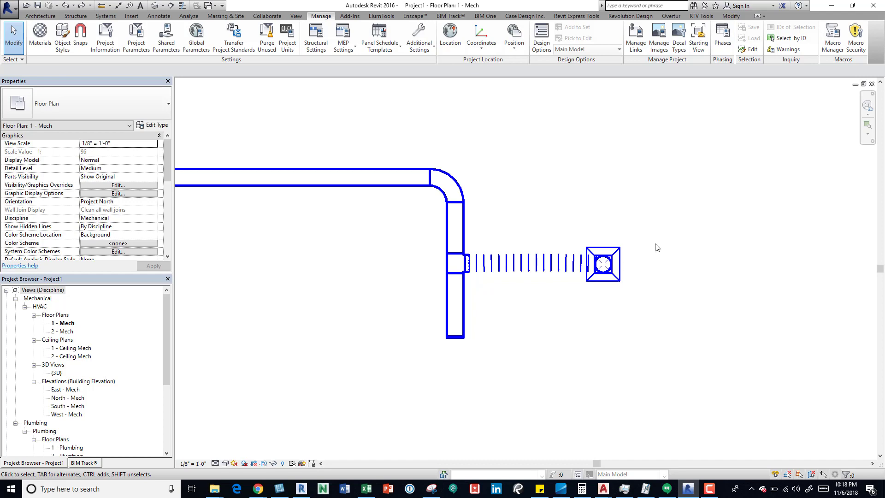
Drag the supply diffuser toward the main duct and drop it at the closer position
{"action": "left_click", "coordinate": [603, 264]}
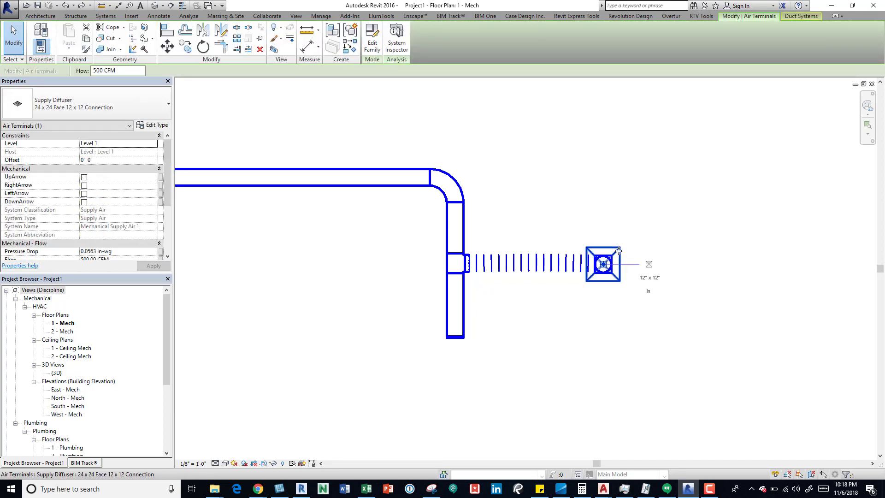
{"action": "left_click_drag", "start_coordinate": [603, 265], "coordinate": [532, 265]}
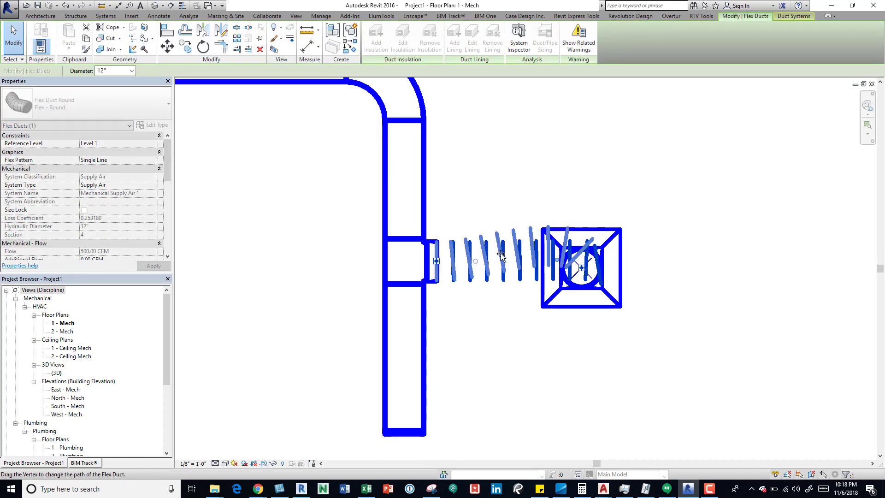
{"action": "left_click", "coordinate": [321, 16]}
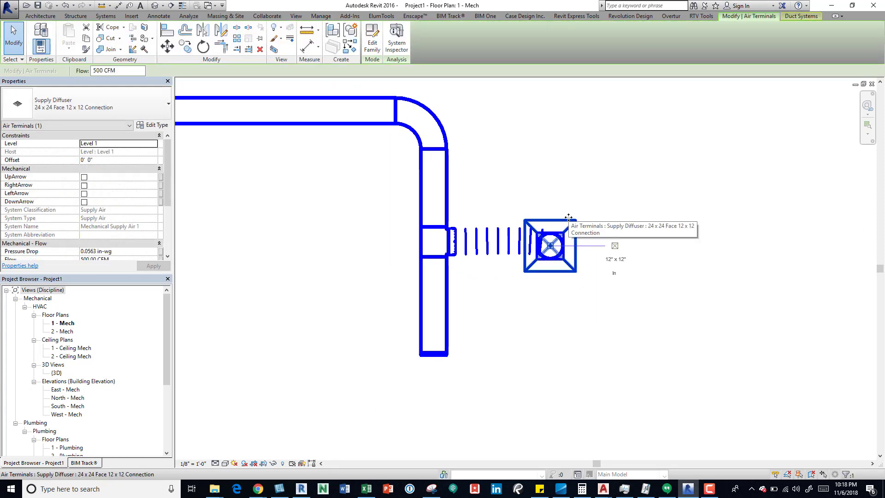
{"action": "left_click", "coordinate": [119, 160]}
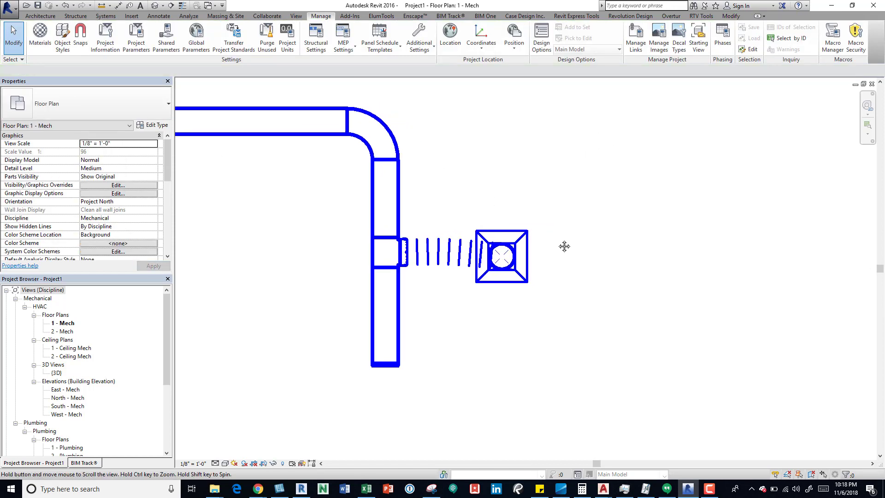
Select the flex duct and confirm its Length now reads about 4' 0" in Properties
{"action": "left_click", "coordinate": [444, 253]}
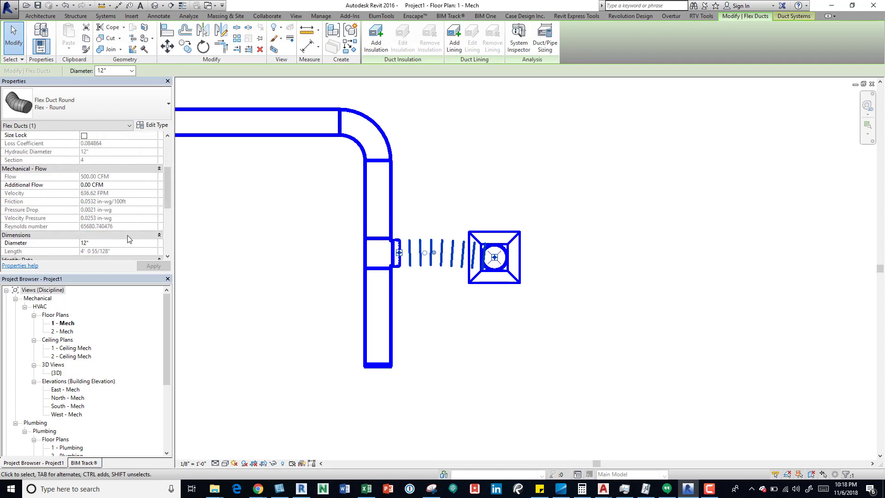
{"action": "scroll", "scroll_direction": "down", "scroll_amount": 3}
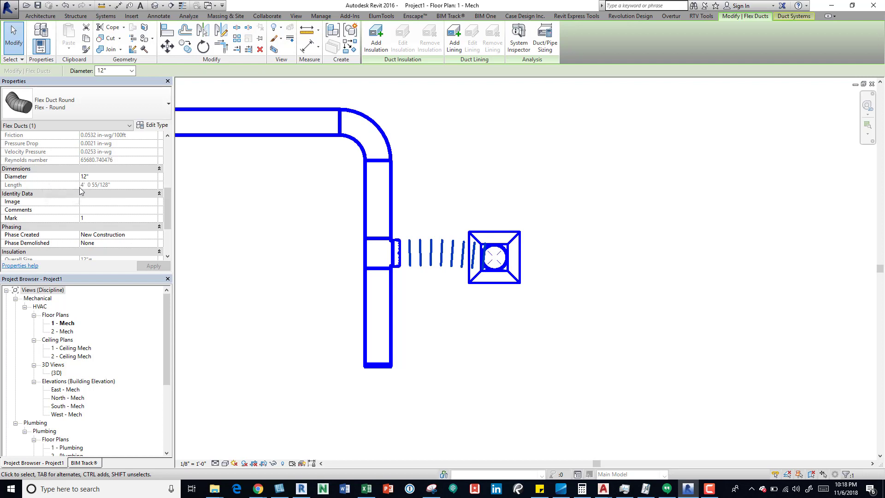
{"action": "left_click", "coordinate": [321, 16]}
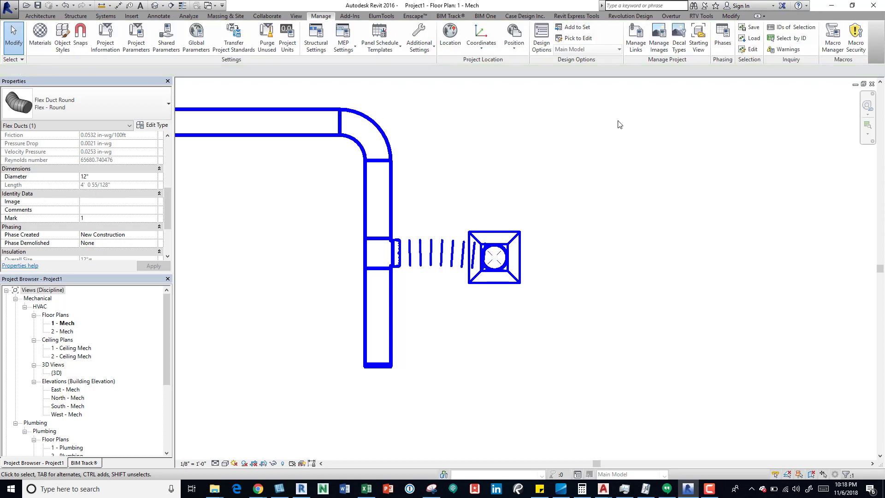
{"action": "left_click", "coordinate": [620, 124]}
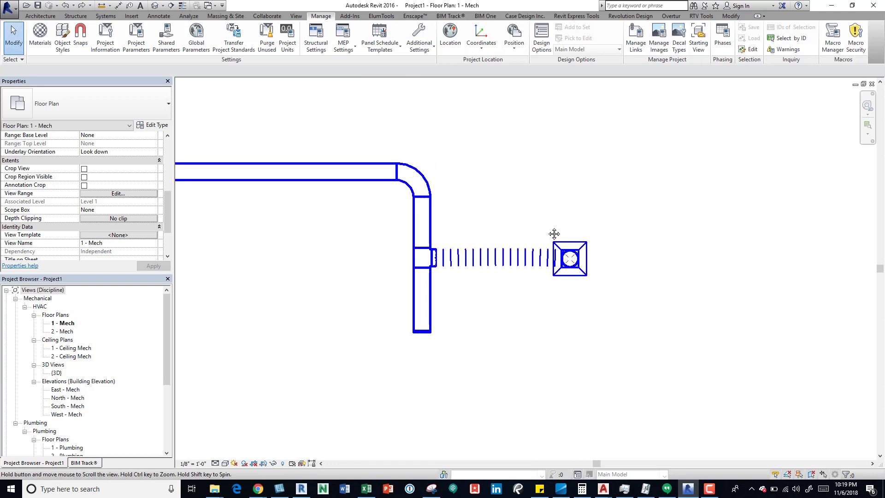
{"action": "mouse_move", "coordinate": [505, 245]}
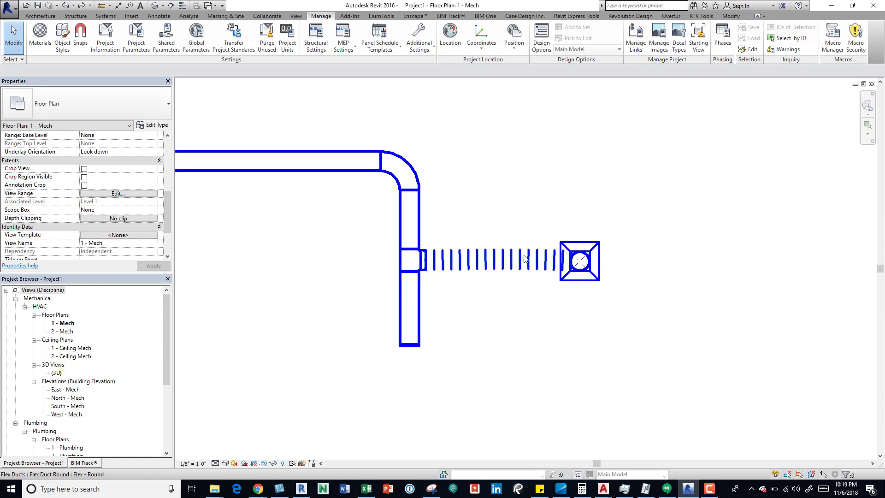
{"action": "left_click", "coordinate": [579, 260]}
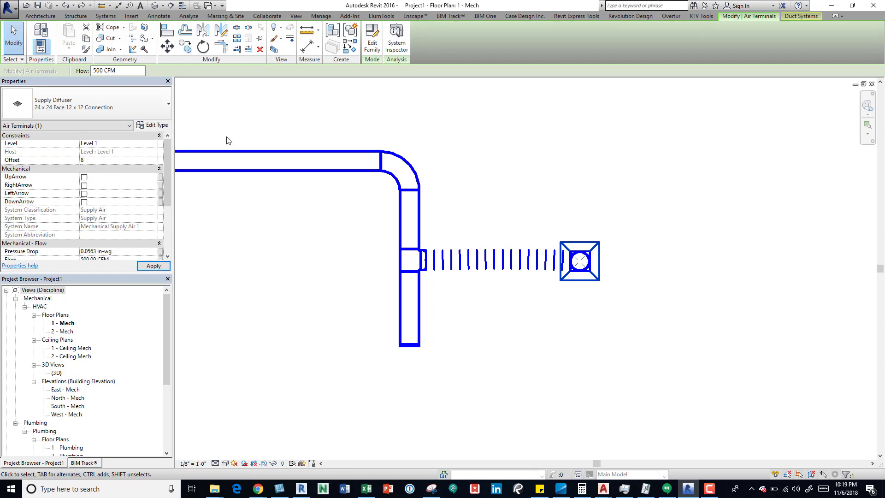
{"action": "left_click", "coordinate": [320, 16]}
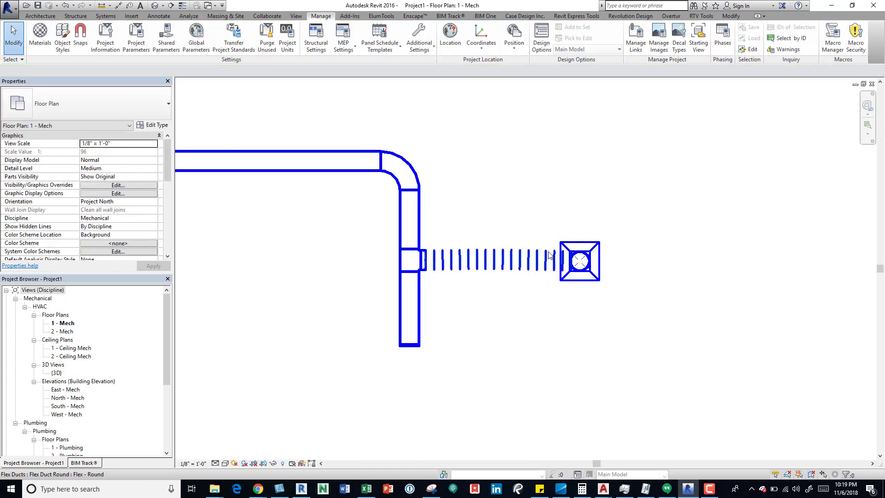
{"action": "left_click", "coordinate": [486, 260]}
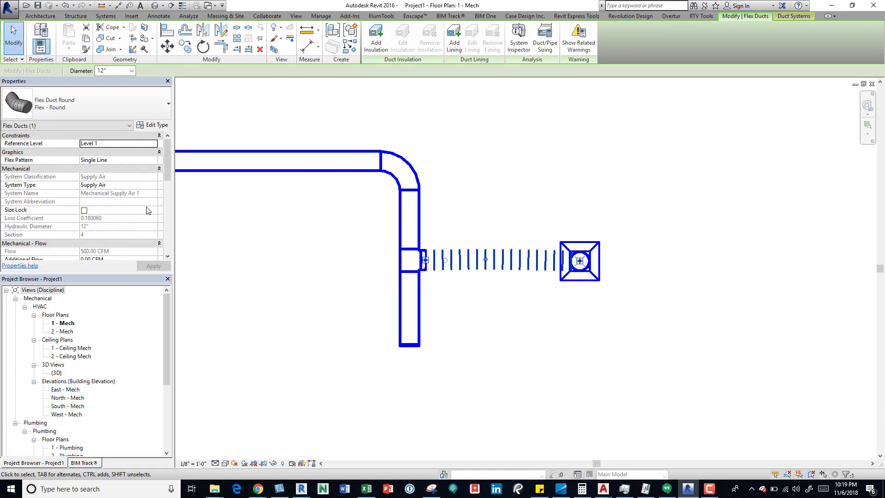
{"action": "scroll", "scroll_direction": "down", "scroll_amount": 3}
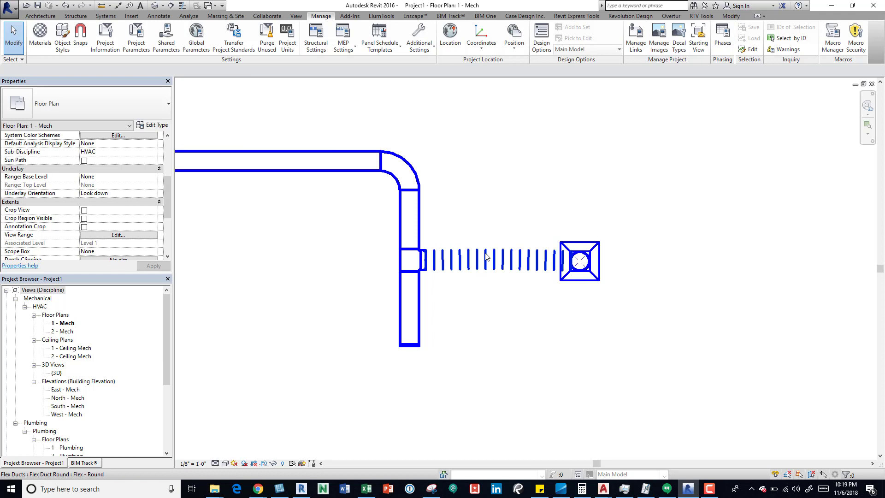
{"action": "mouse_move", "coordinate": [487, 257]}
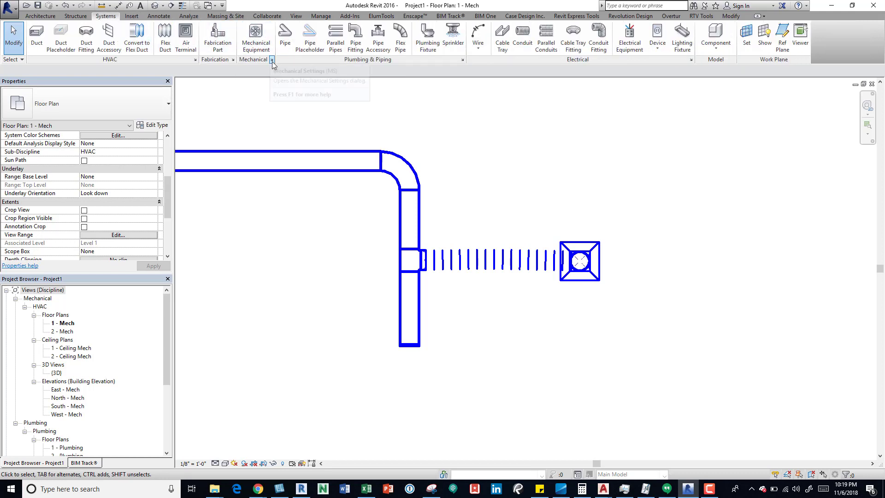
In Mechanical Settings Conversion, set Supply Air Maximum Flex Duct Length to 9'
{"action": "left_click", "coordinate": [271, 60]}
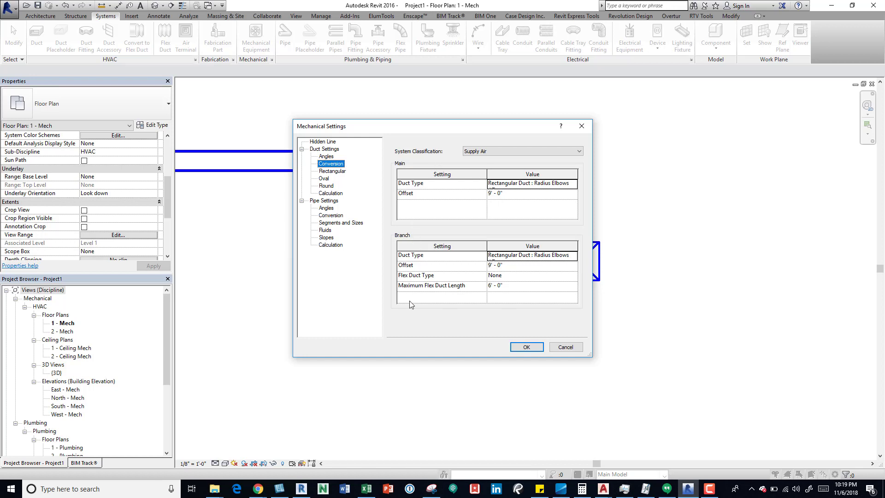
{"action": "mouse_move", "coordinate": [413, 294]}
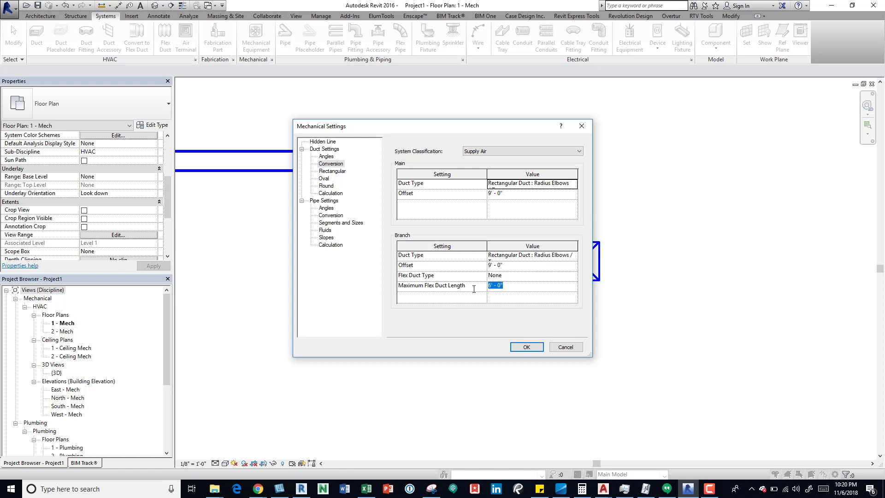
{"action": "type", "text": "9"}
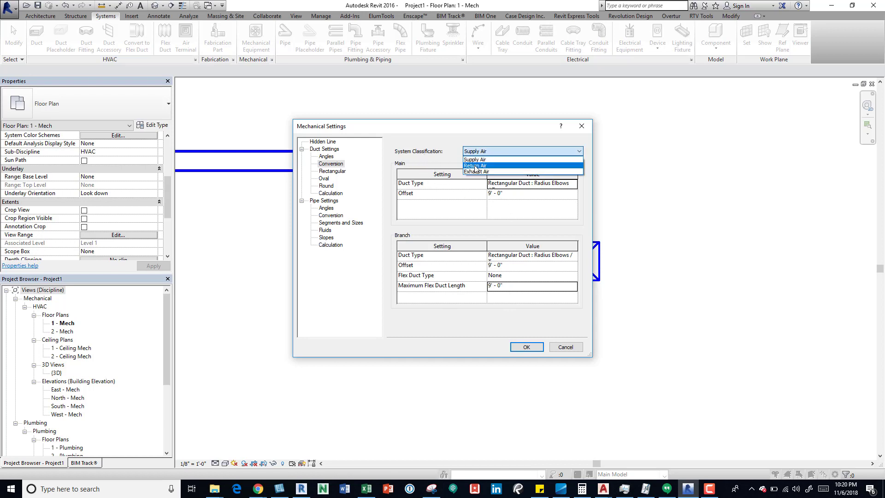
Verify Return Air and Exhaust Air stay at 6' 0", return to Supply Air and confirm with OK
{"action": "left_click", "coordinate": [475, 165]}
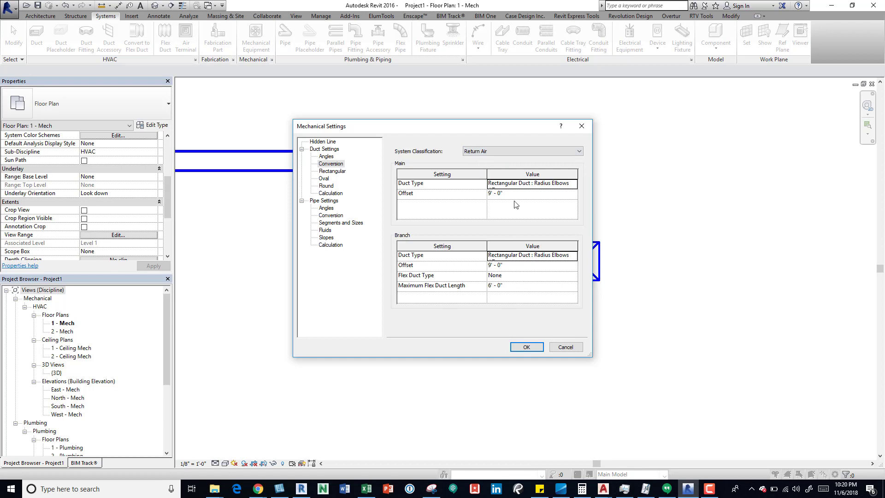
{"action": "left_click", "coordinate": [577, 150]}
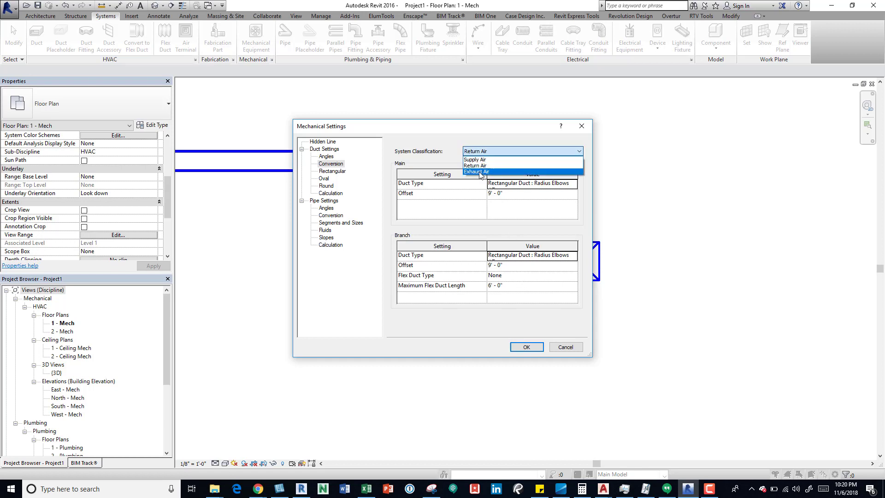
{"action": "left_click", "coordinate": [476, 172]}
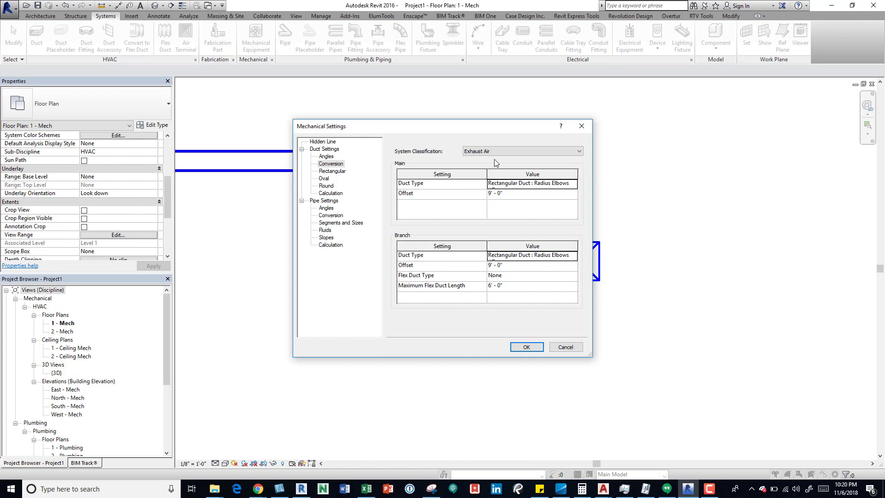
{"action": "left_click", "coordinate": [579, 150]}
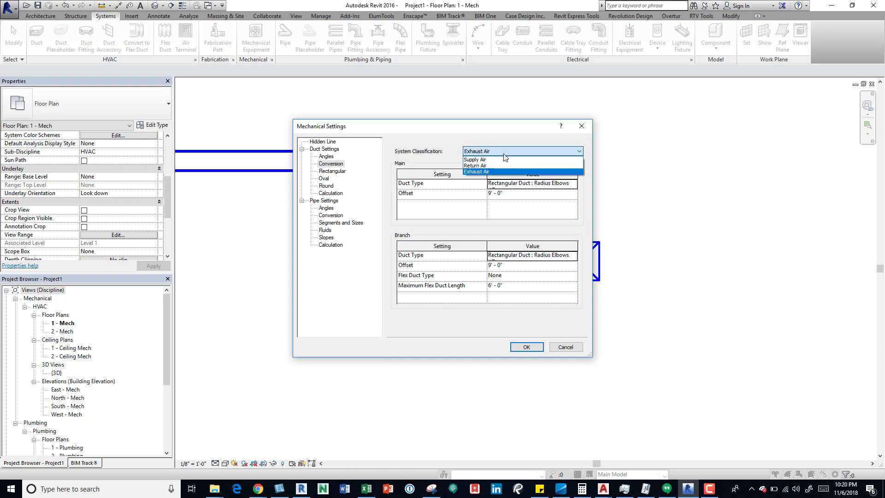
{"action": "left_click", "coordinate": [474, 160]}
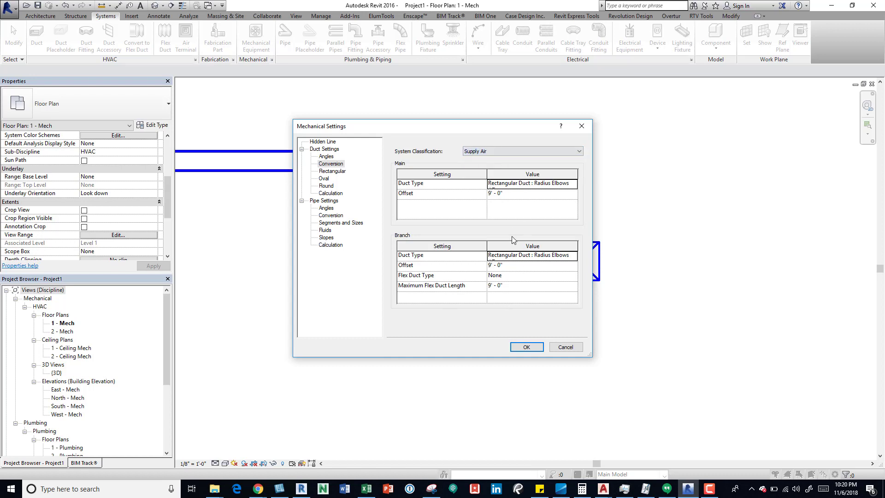
{"action": "mouse_move", "coordinate": [508, 298]}
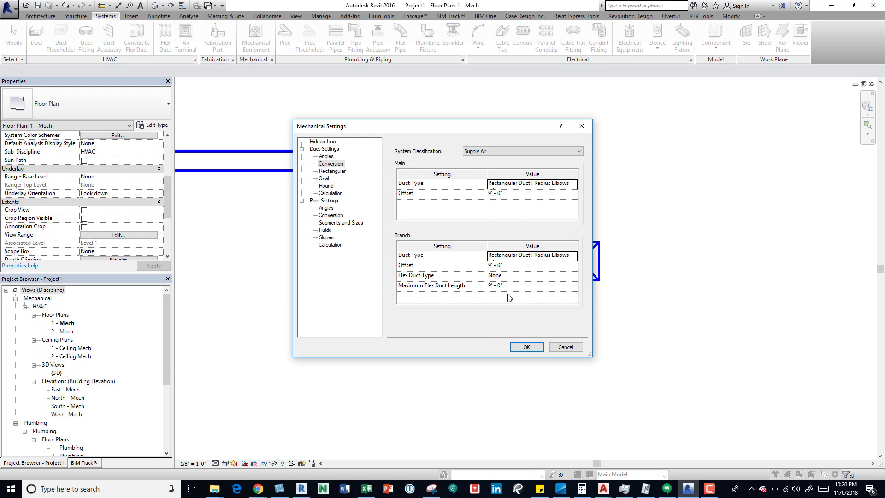
{"action": "left_click", "coordinate": [526, 346]}
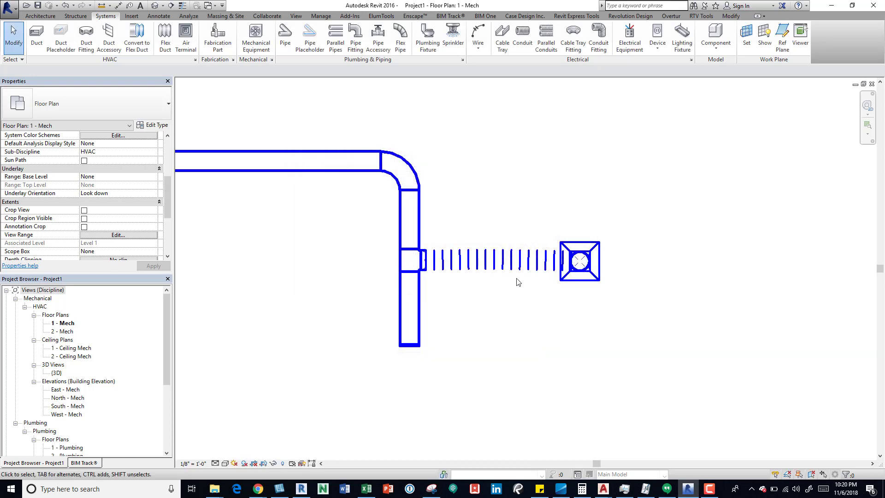
Review the project warning that the 8' 6" flex duct still exceeds 6' 0", then close it
{"action": "left_click", "coordinate": [486, 260]}
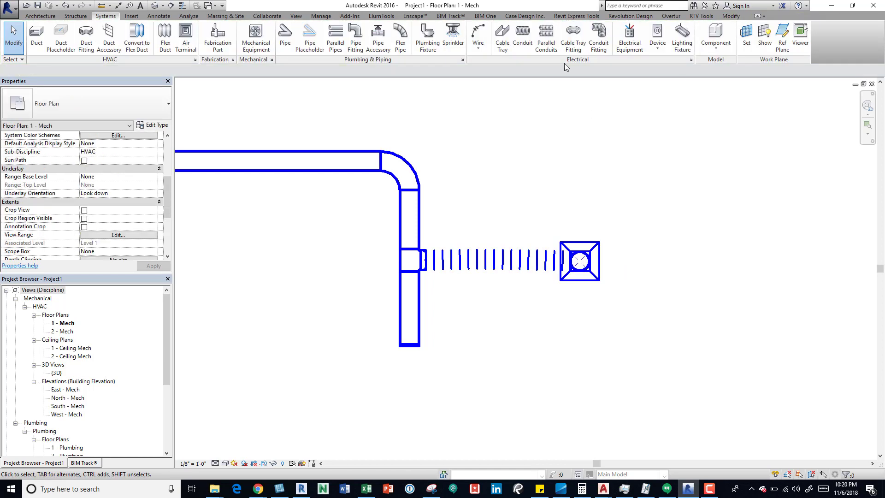
{"action": "left_click", "coordinate": [320, 16]}
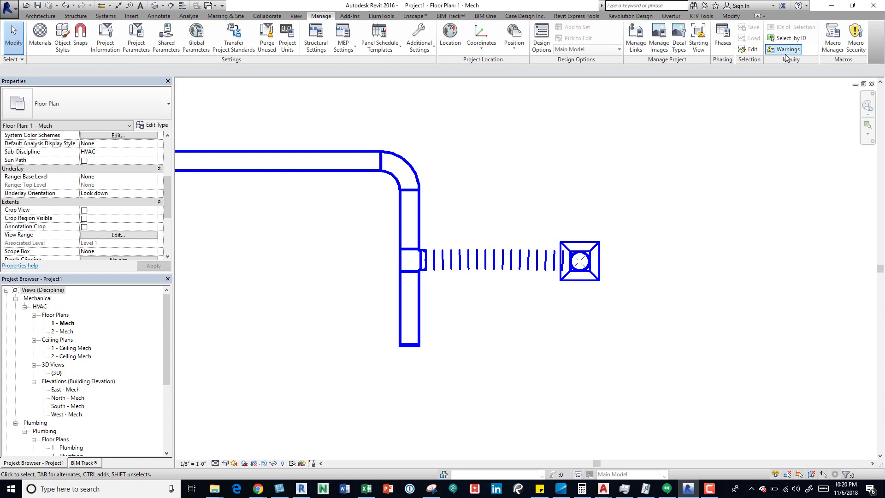
{"action": "left_click", "coordinate": [786, 49]}
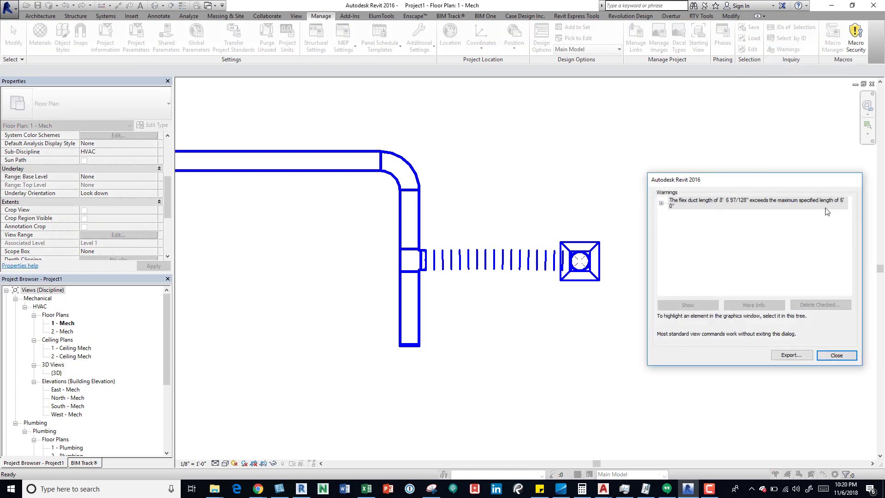
{"action": "mouse_move", "coordinate": [842, 208]}
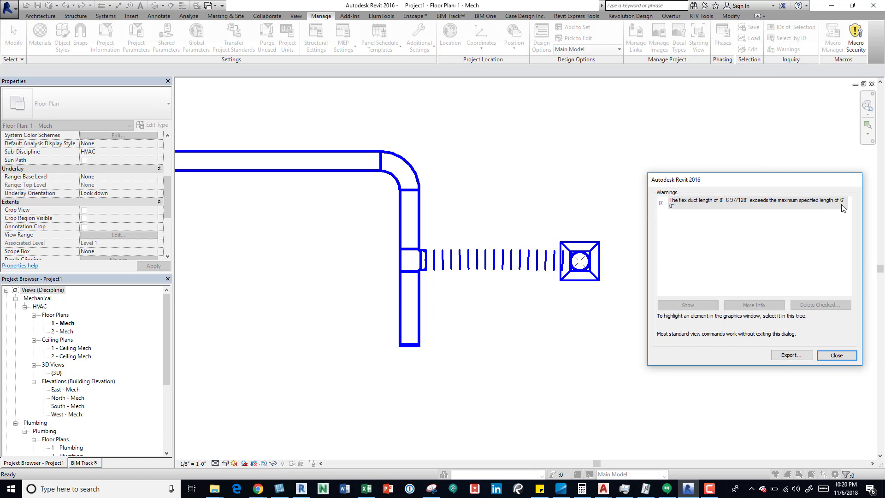
{"action": "left_click", "coordinate": [837, 355]}
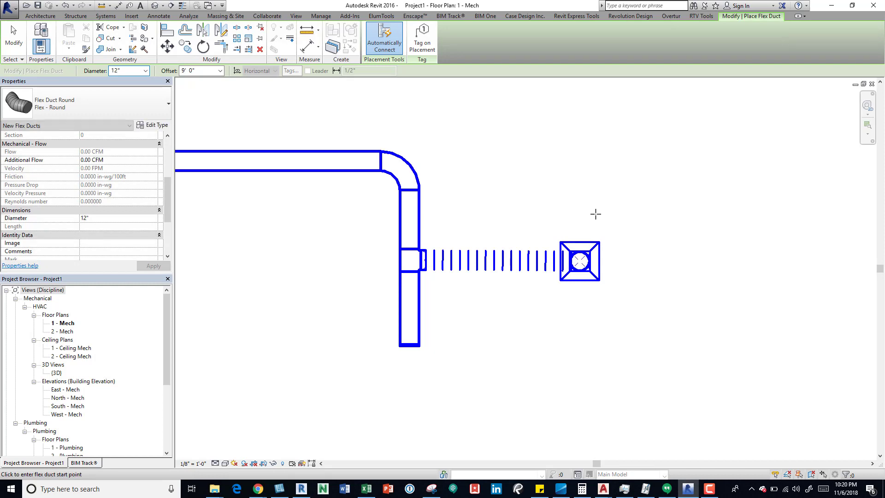
Exit the Place Flex Duct command without drawing, leaving existing ductwork unchanged
{"action": "left_click", "coordinate": [320, 15]}
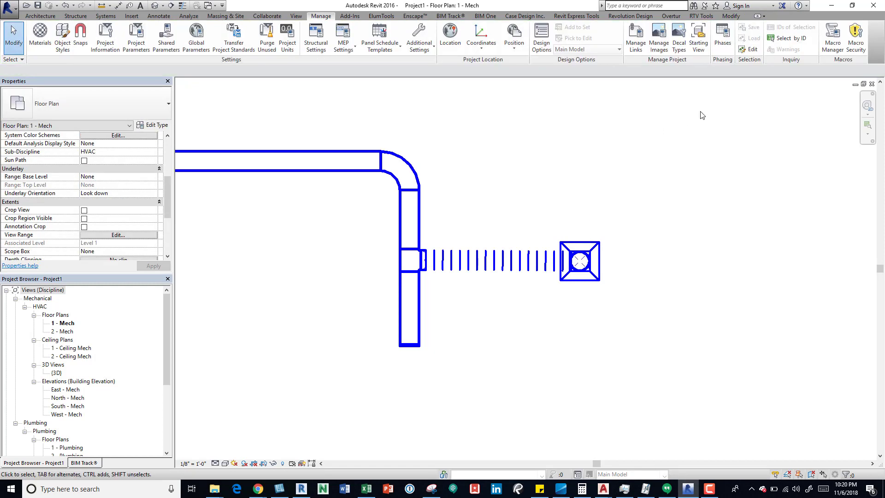
{"action": "mouse_move", "coordinate": [755, 65]}
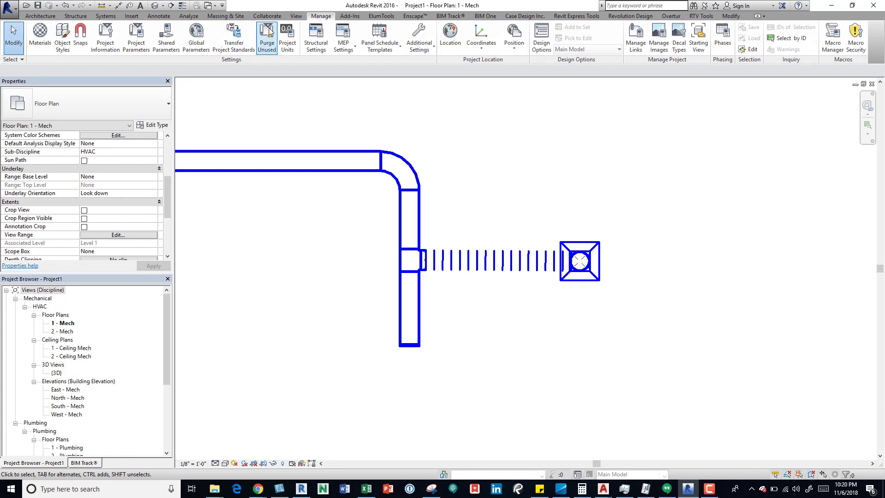
{"action": "left_click", "coordinate": [492, 260]}
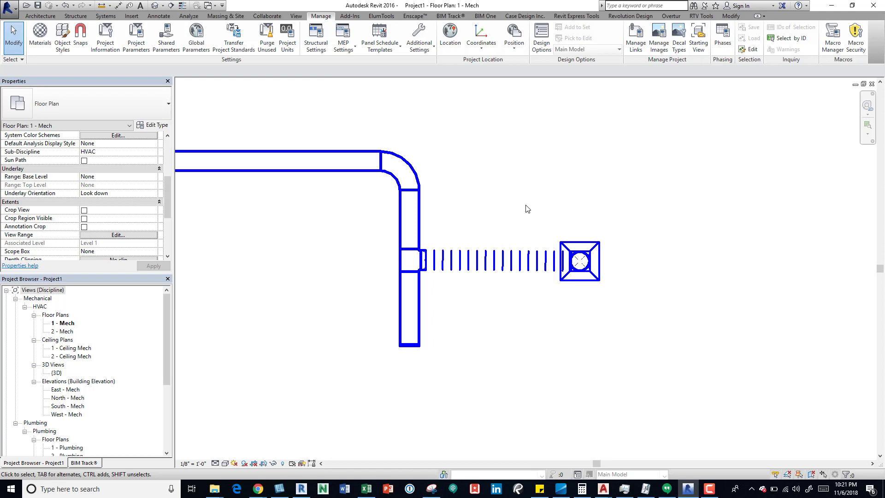
{"action": "mouse_move", "coordinate": [506, 214]}
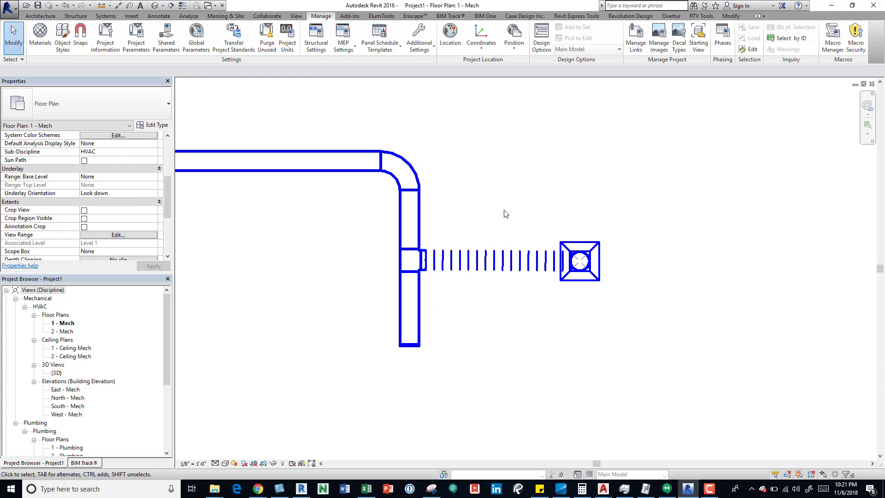